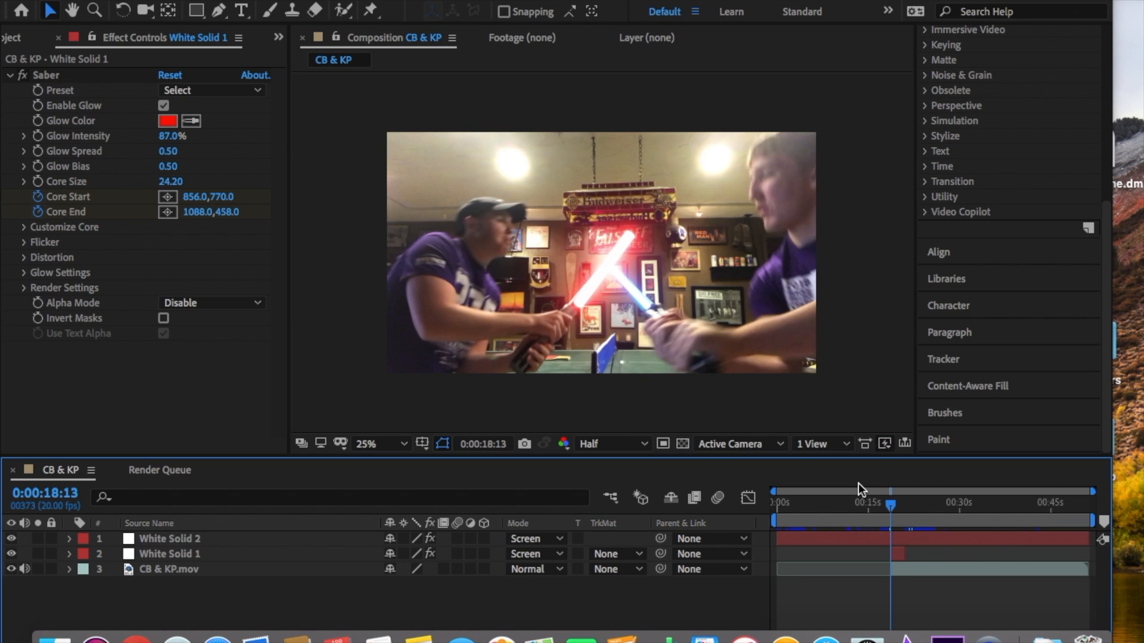
- Select White Solid 1 so the red Saber blade's start and end handles show in the viewer
{"action": "left_click", "coordinate": [169, 554]}
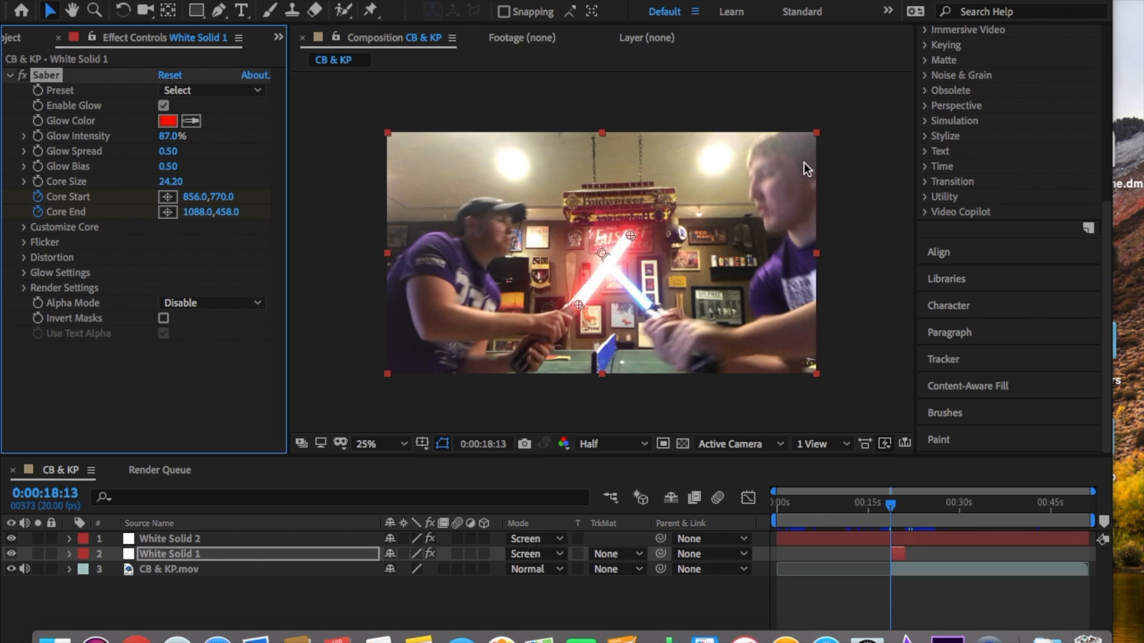
- Expand the Video Copilot category in Effects & Presets ahead of realigning the blade at 18:15
{"action": "left_click", "coordinate": [960, 212]}
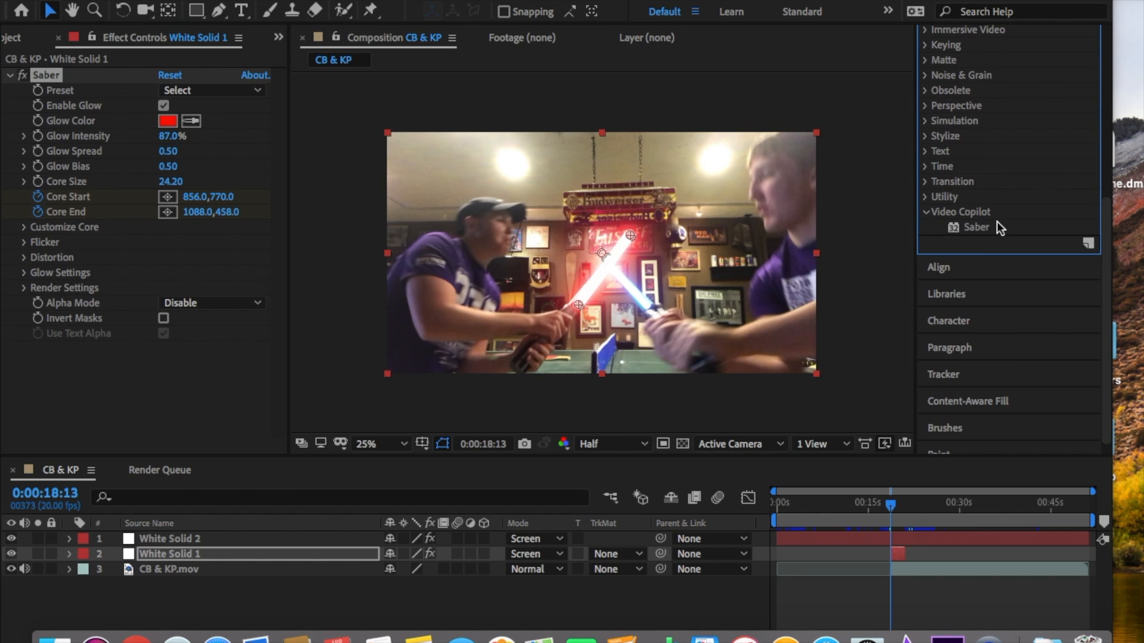
{"action": "mouse_move", "coordinate": [633, 363]}
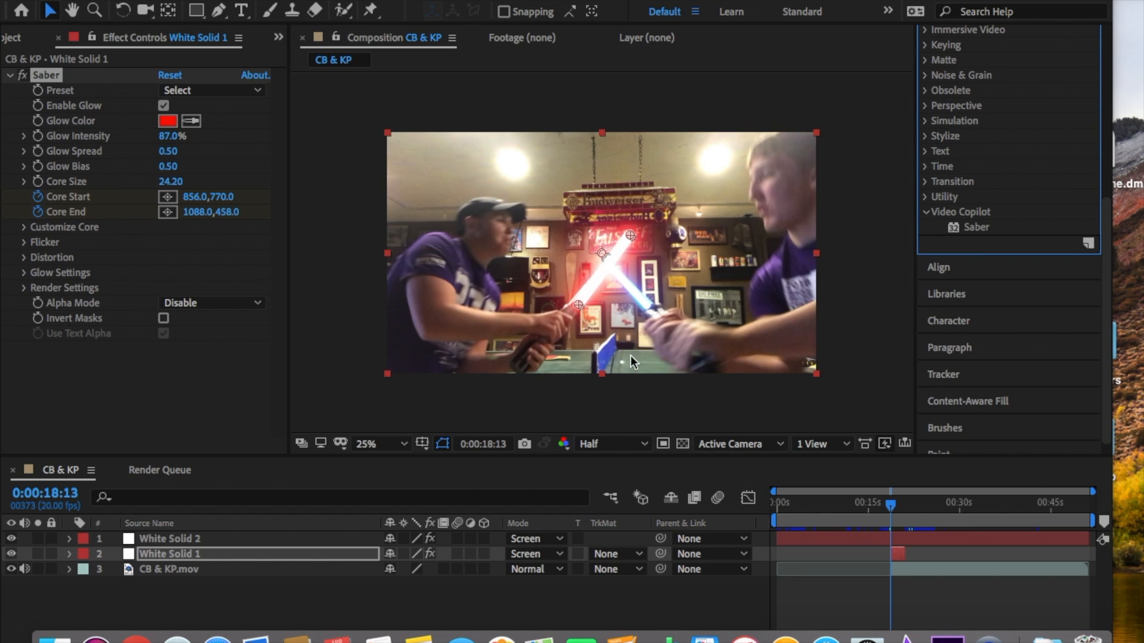
{"action": "mouse_move", "coordinate": [886, 263]}
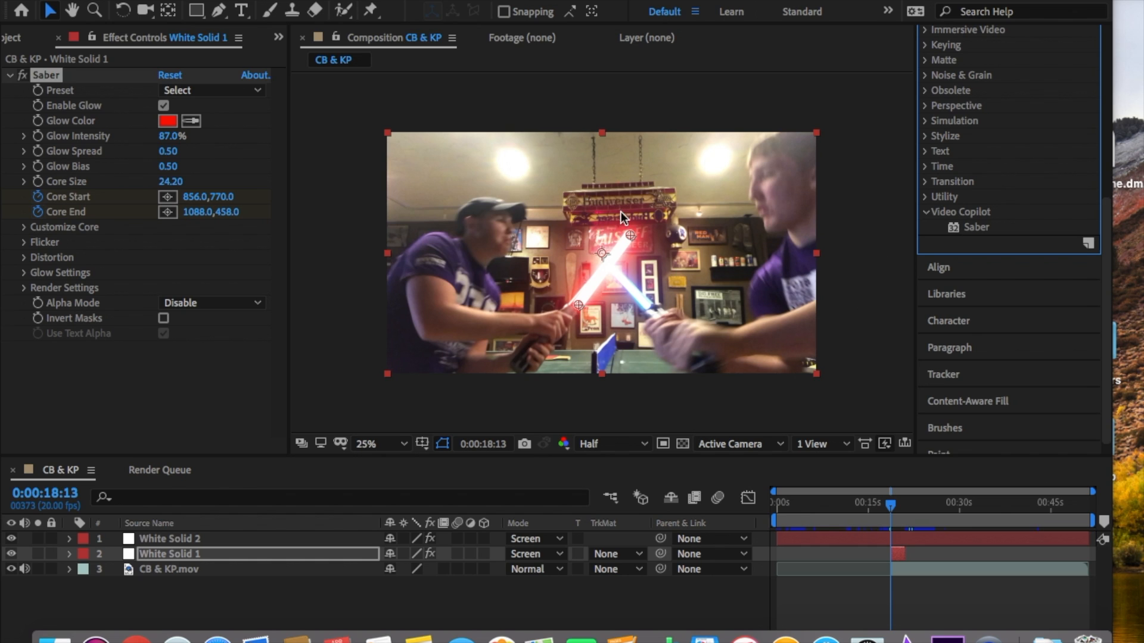
{"action": "mouse_move", "coordinate": [677, 330]}
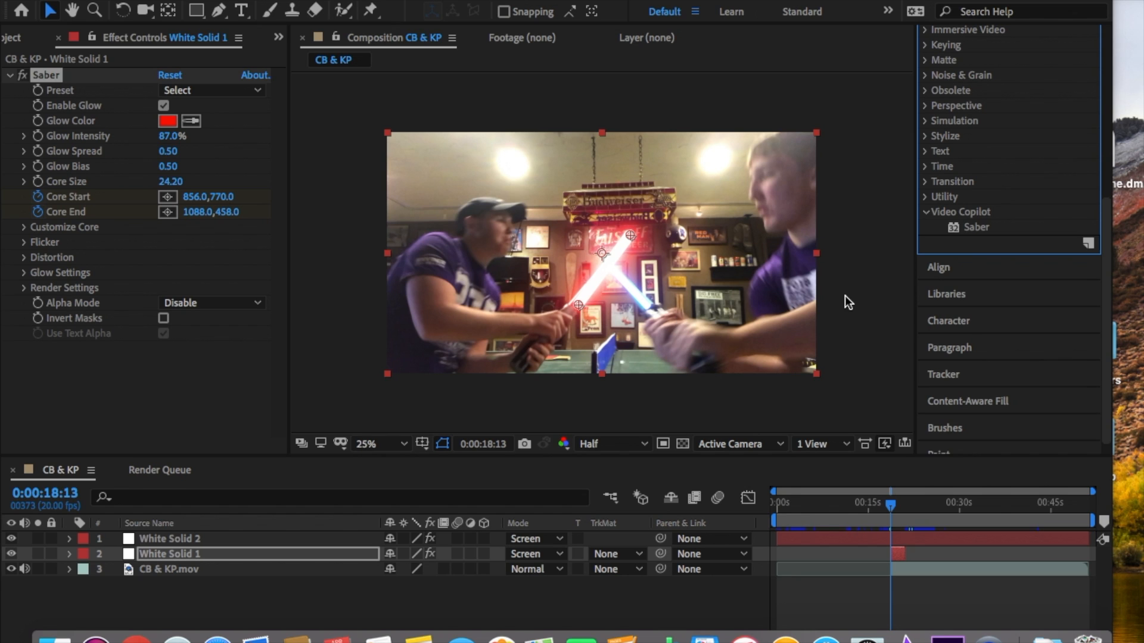
{"action": "mouse_move", "coordinate": [632, 238]}
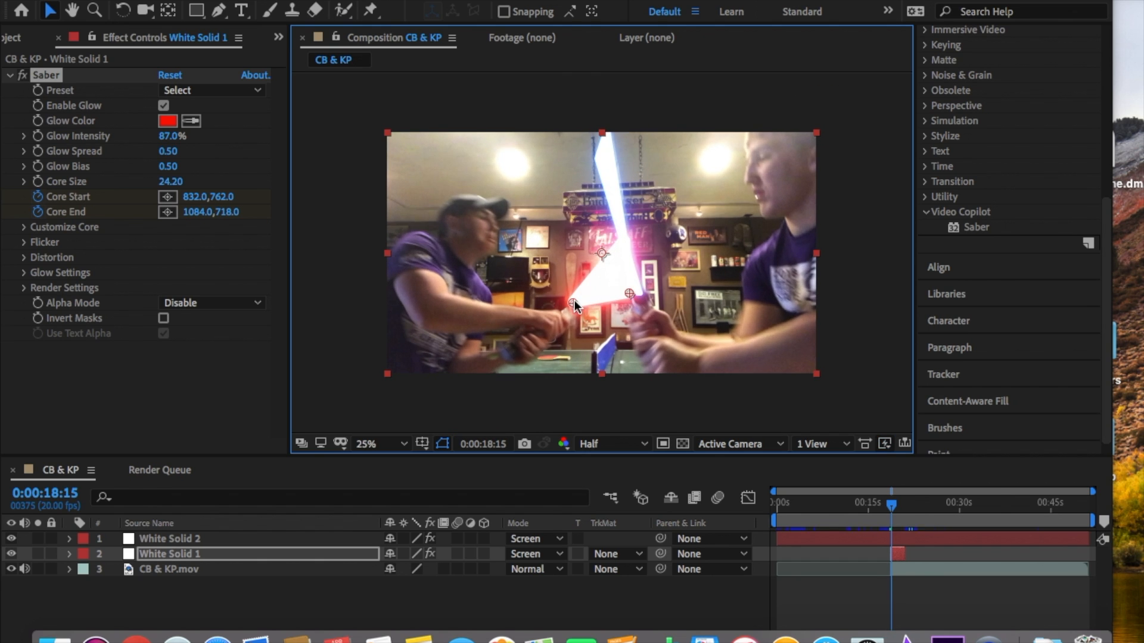
- Drag the red blade's start/end onto the hilt on frames 18:15–18:18, then shrink After Effects to the desktop
{"action": "left_click_drag", "start_coordinate": [565, 303], "coordinate": [573, 309]}
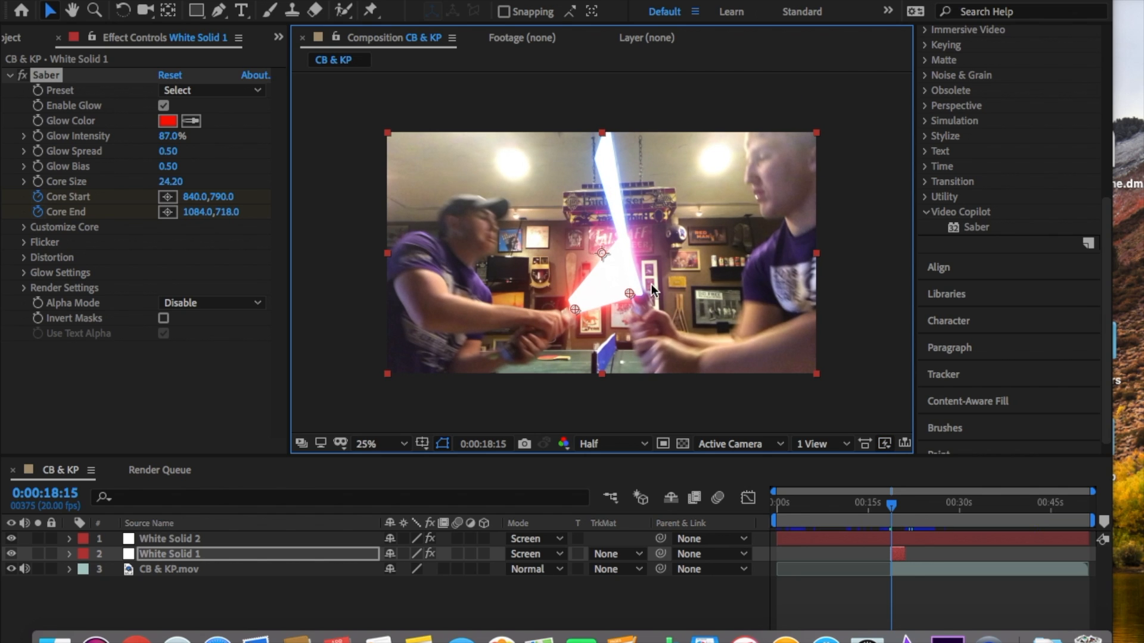
{"action": "mouse_move", "coordinate": [605, 237]}
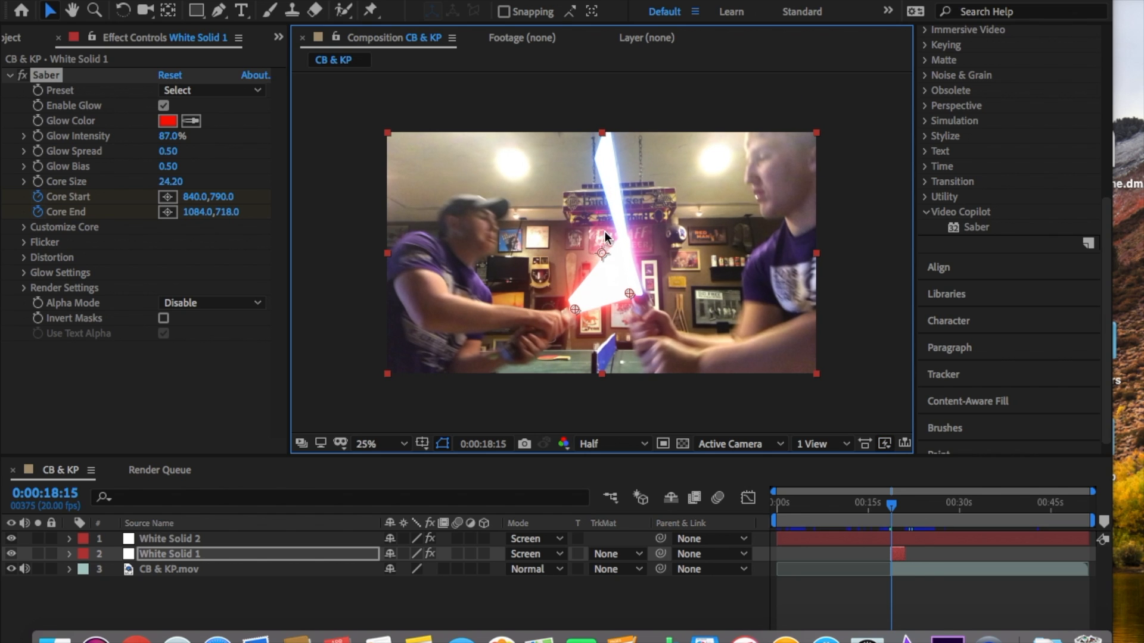
{"action": "mouse_move", "coordinate": [649, 314]}
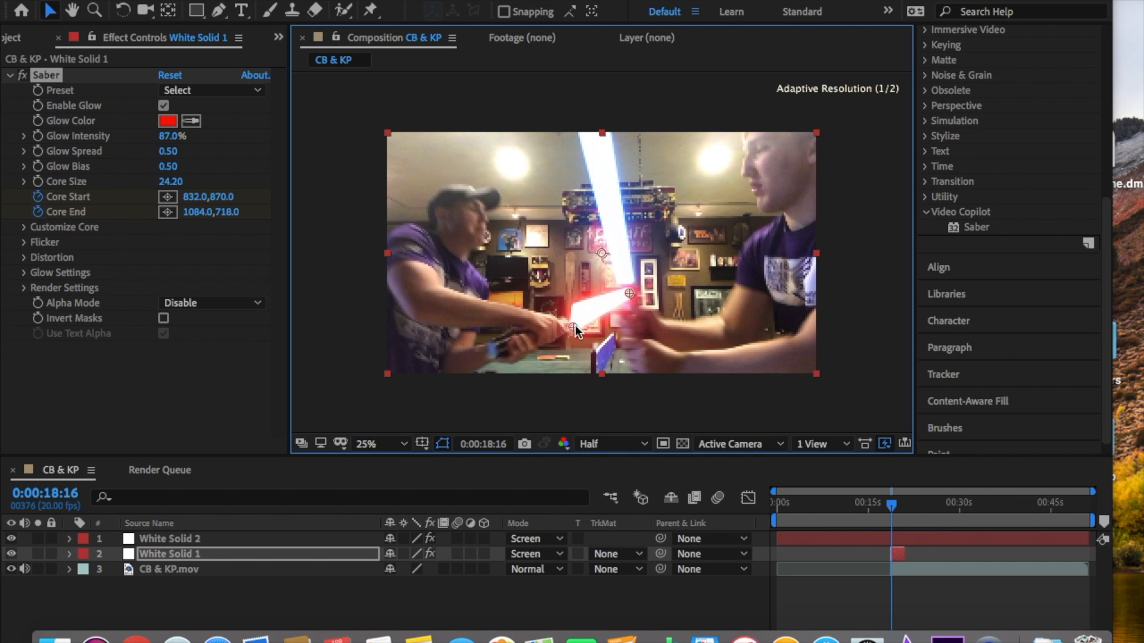
{"action": "left_click_drag", "start_coordinate": [629, 293], "coordinate": [629, 302]}
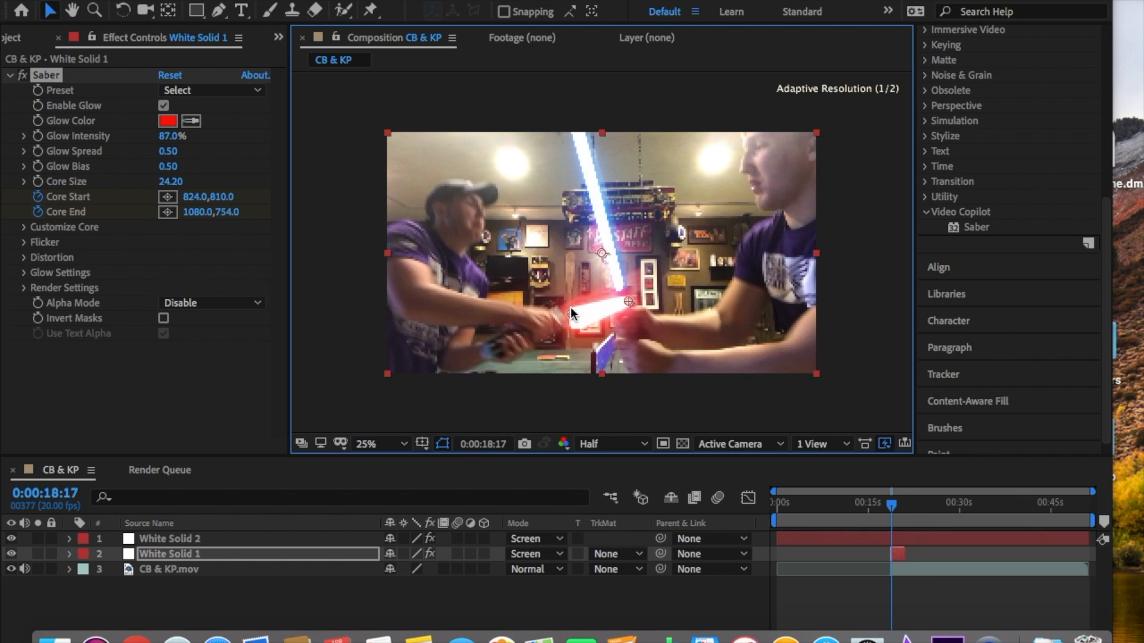
{"action": "left_click_drag", "start_coordinate": [625, 302], "coordinate": [564, 311]}
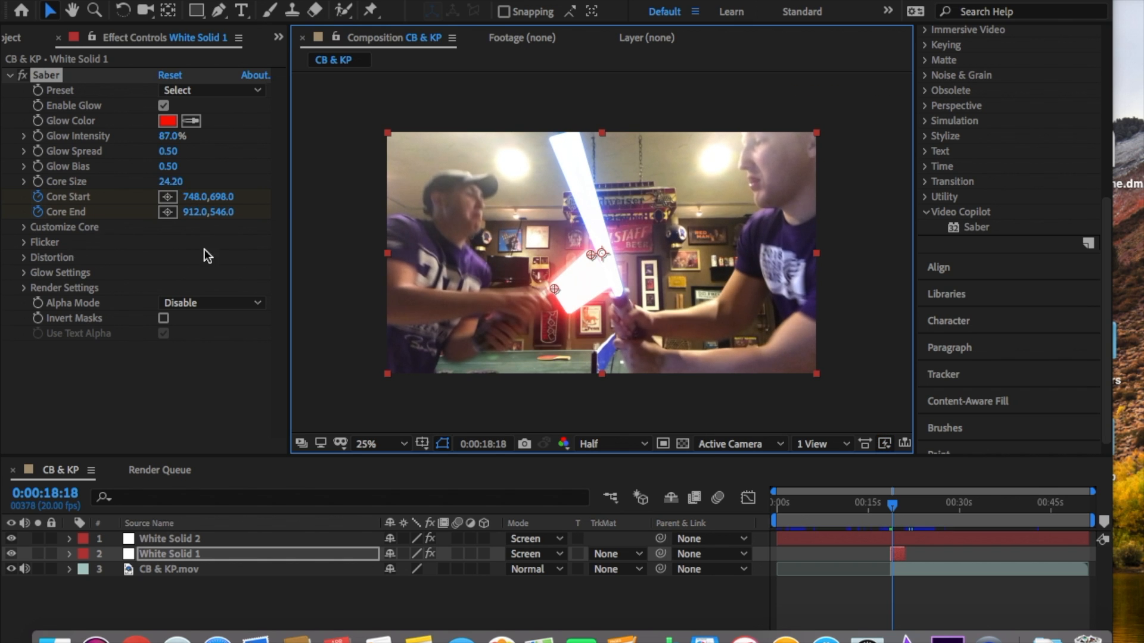
{"action": "mouse_move", "coordinate": [616, 340]}
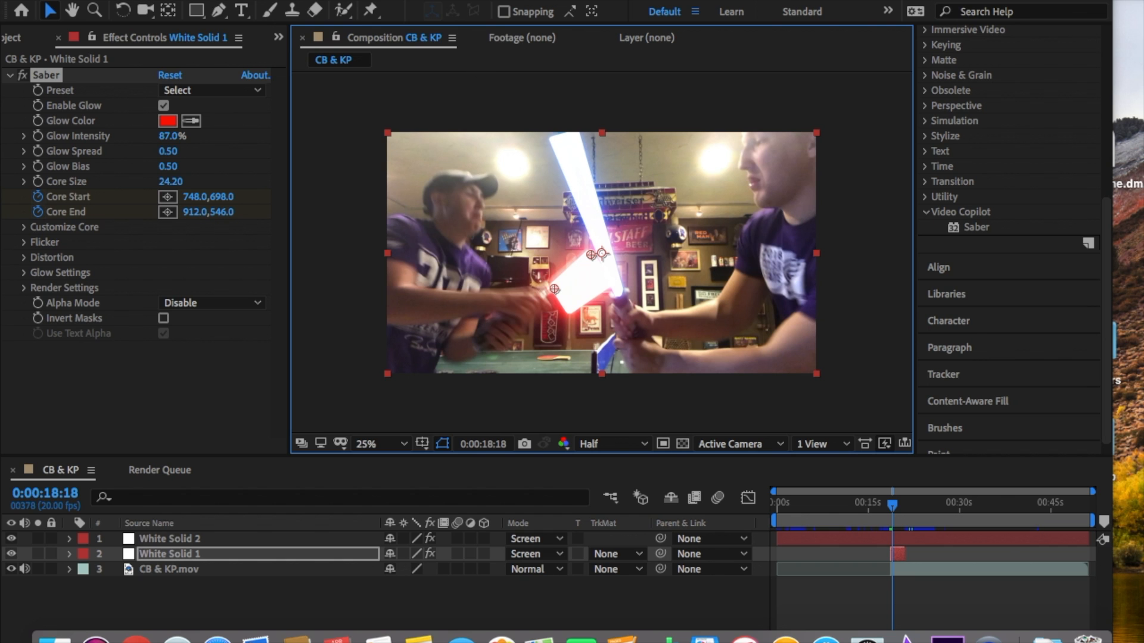
{"action": "left_click", "coordinate": [21, 11]}
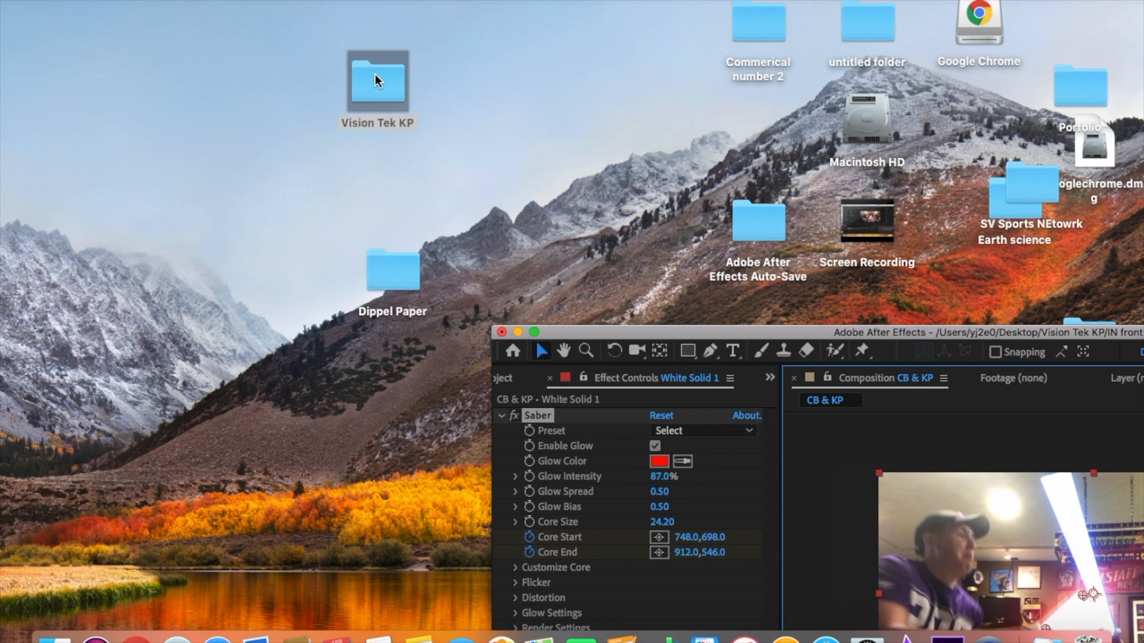
- Open Force push .aep from the Vision Tek KP folder, saving the lightsaber project first
{"action": "double_click", "coordinate": [377, 80]}
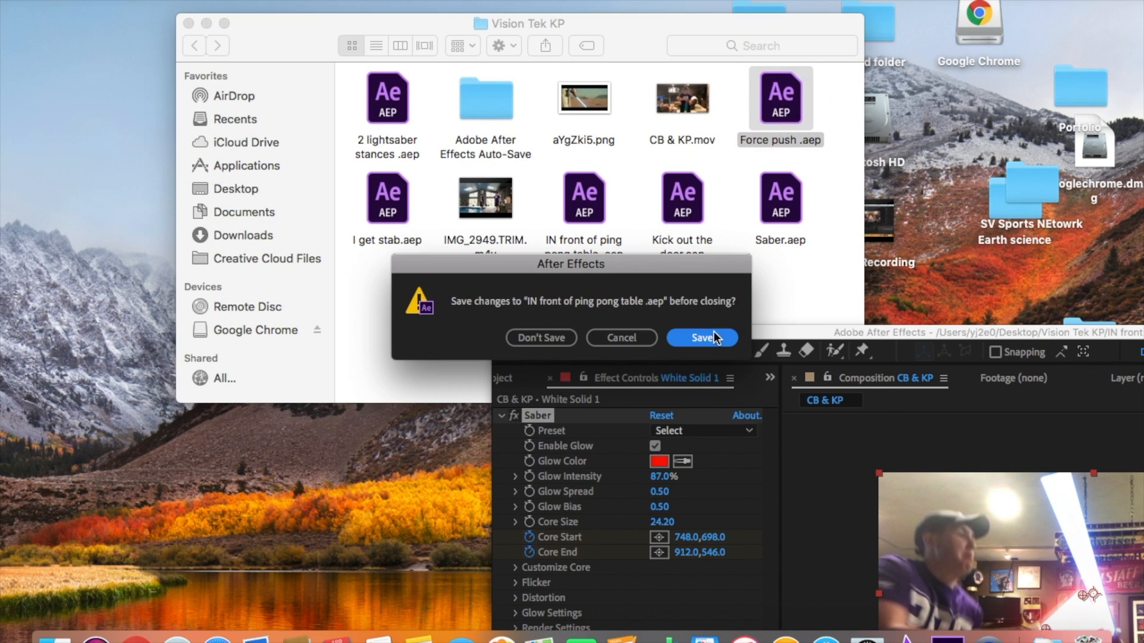
{"action": "left_click", "coordinate": [702, 337]}
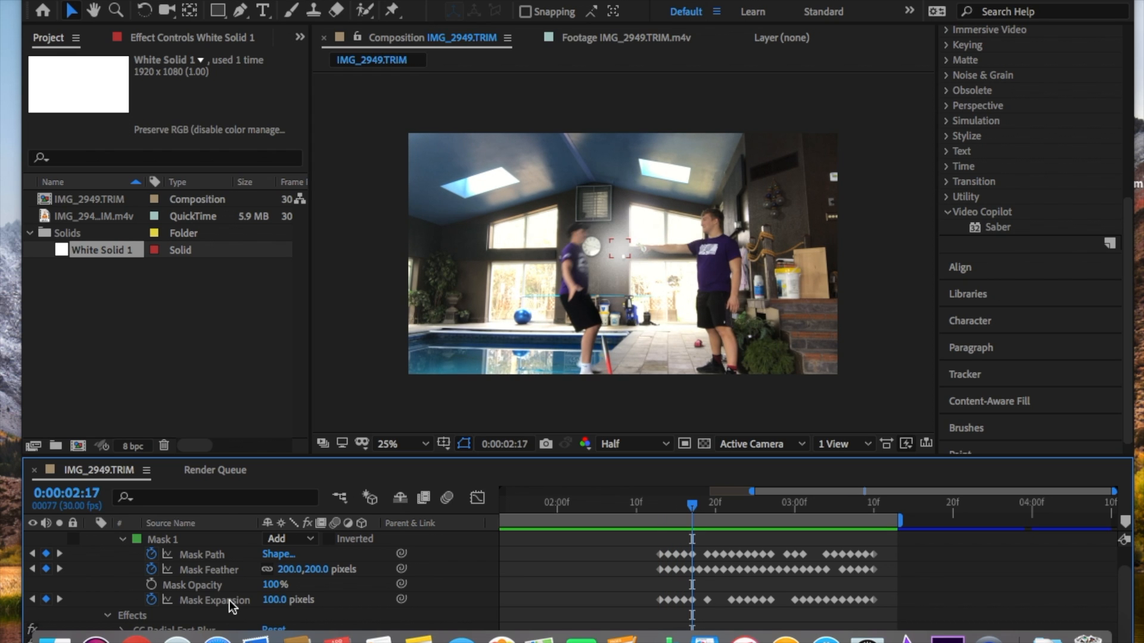
{"action": "mouse_move", "coordinate": [245, 599]}
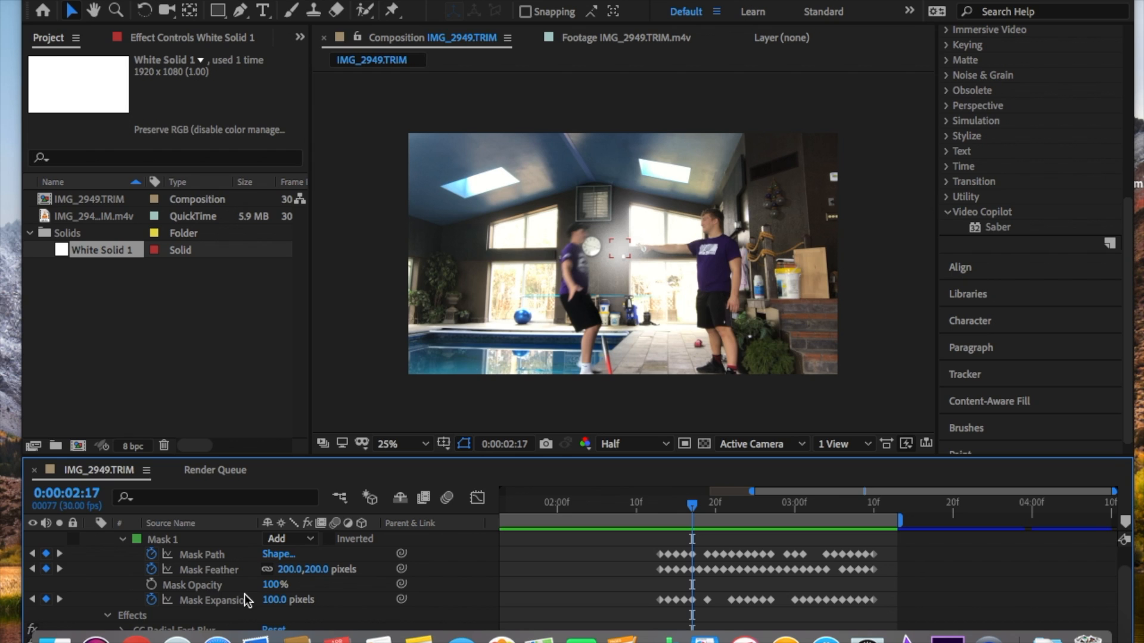
{"action": "mouse_move", "coordinate": [226, 455]}
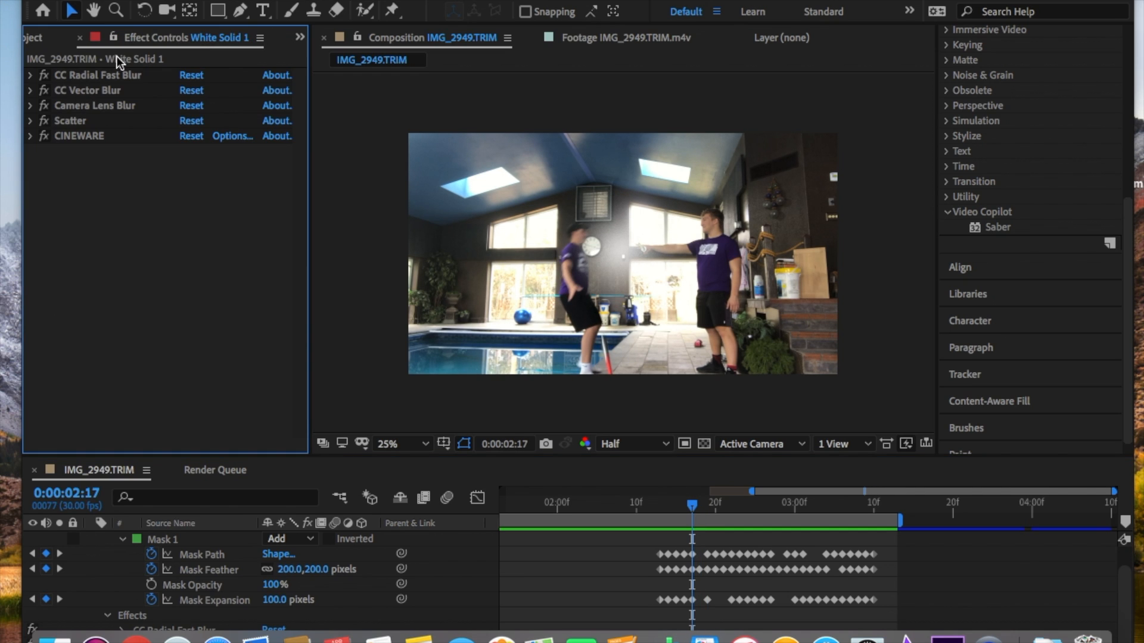
{"action": "mouse_move", "coordinate": [161, 79]}
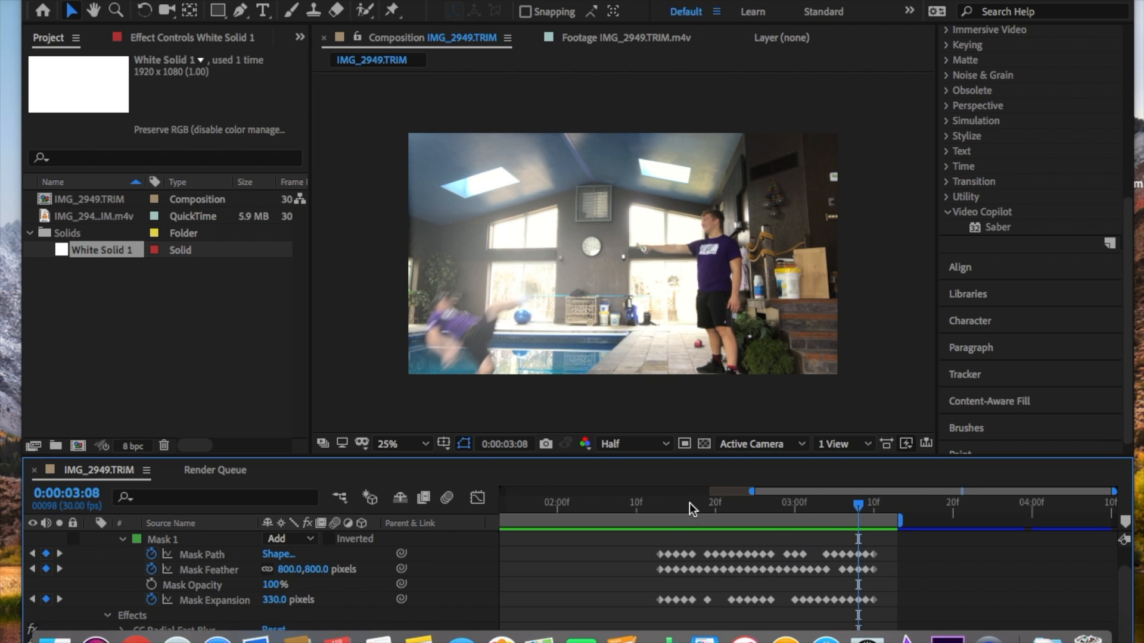
- Scrub the force-push composition back to frame 2:18 and bring up the File menu commands
{"action": "left_click_drag", "start_coordinate": [858, 504], "coordinate": [659, 504]}
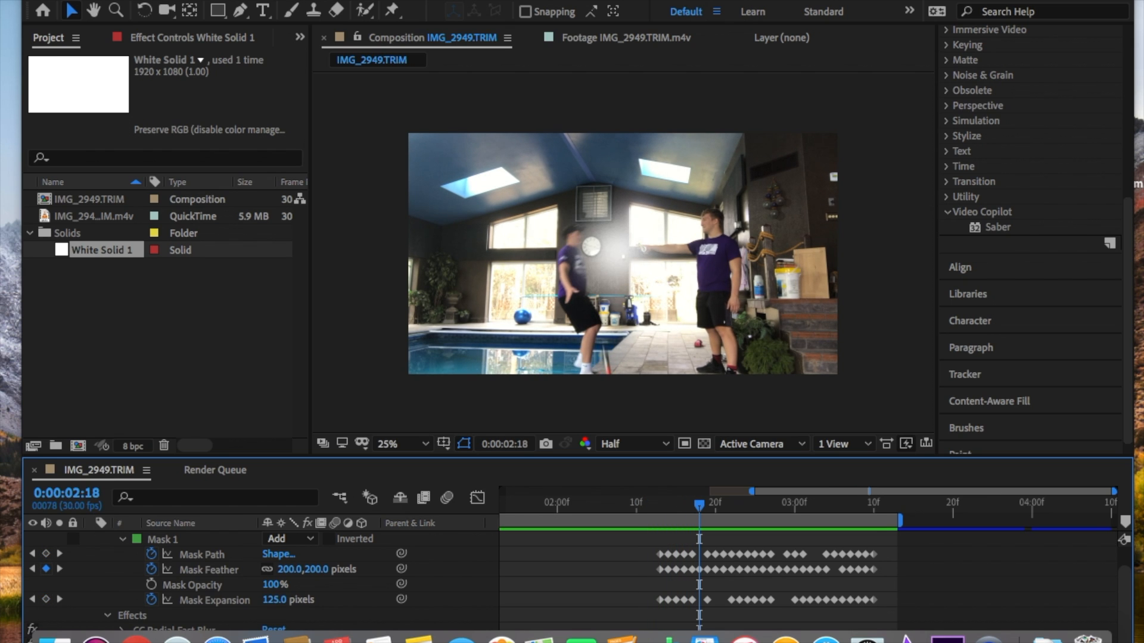
{"action": "left_click", "coordinate": [18, 9]}
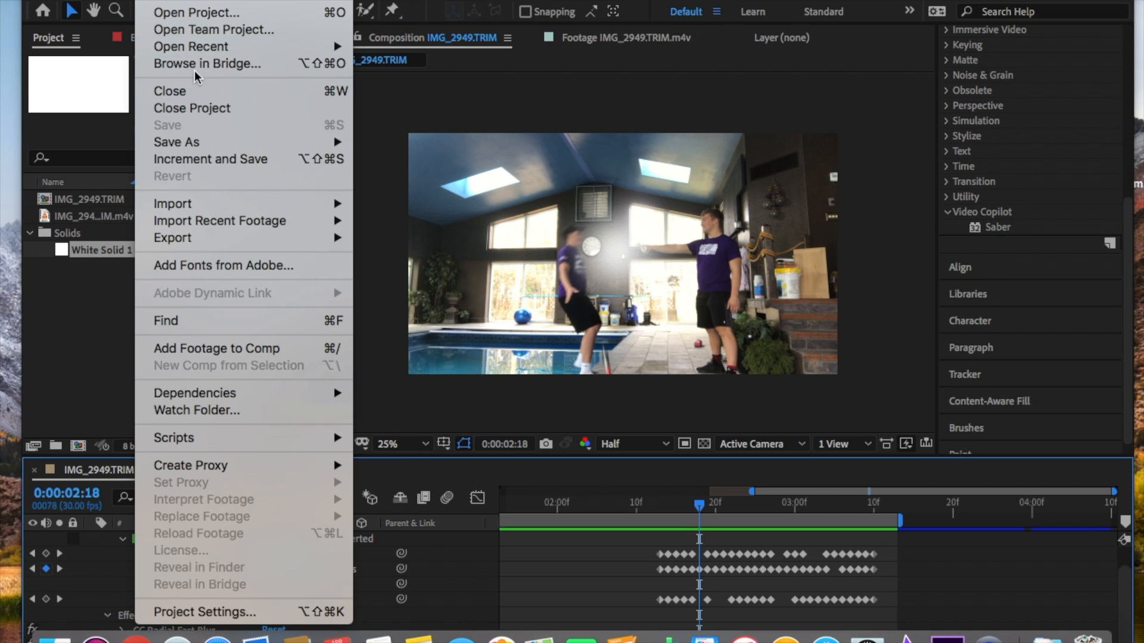
{"action": "mouse_move", "coordinate": [240, 29]}
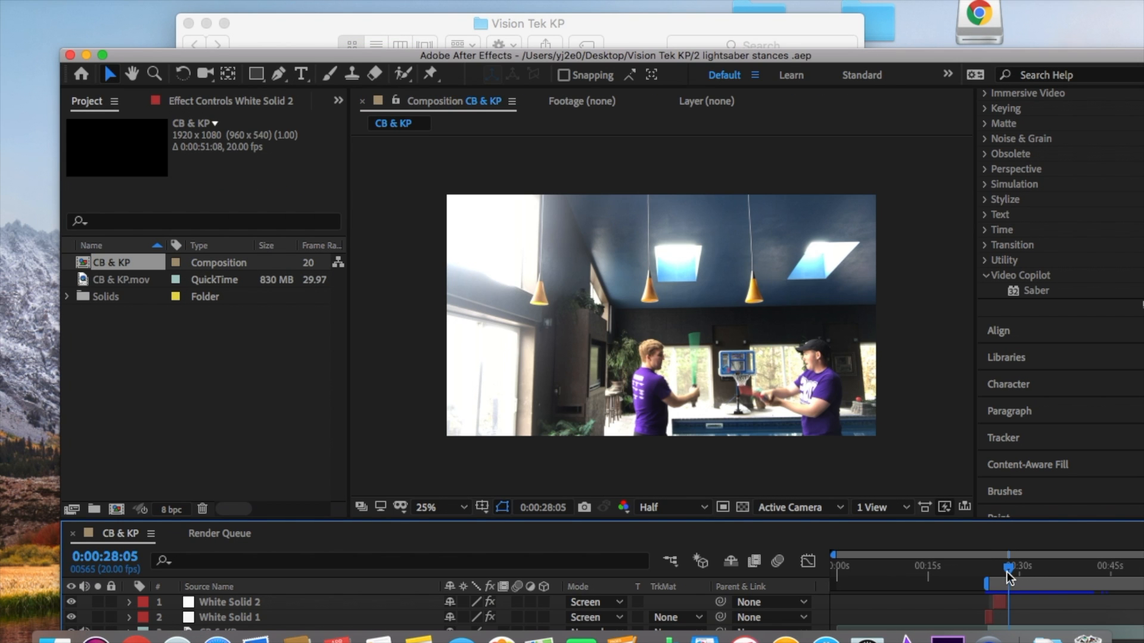
- Move the playhead to 0:00:25:02, the single blue lightsaber shot in 2 lightsaber stances
{"action": "left_click_drag", "start_coordinate": [1006, 576], "coordinate": [989, 576]}
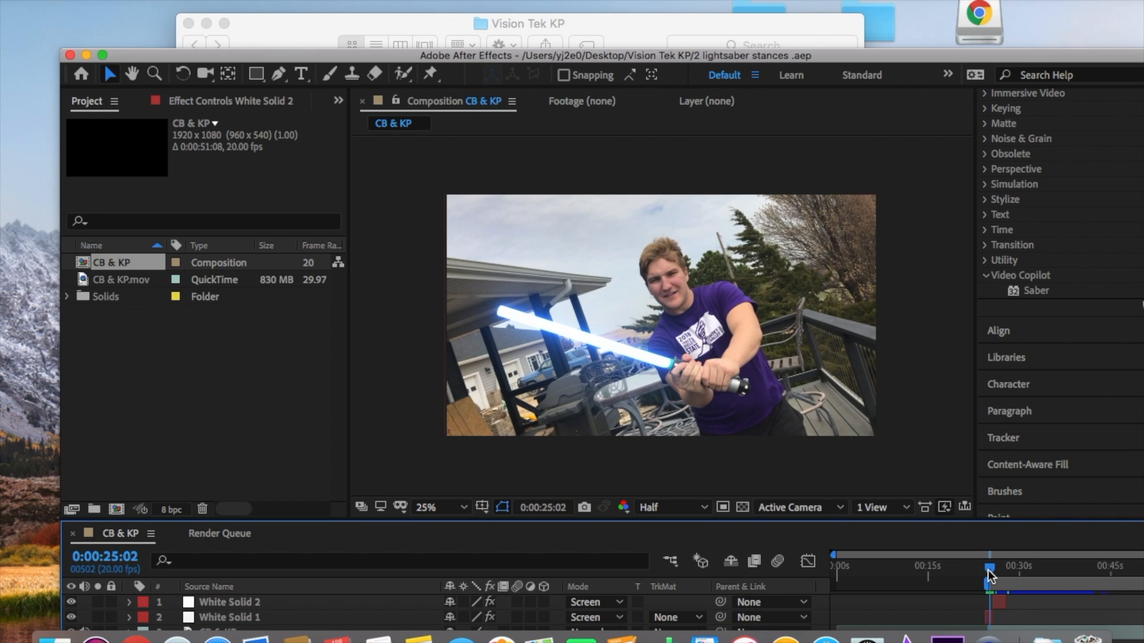
{"action": "mouse_move", "coordinate": [989, 573]}
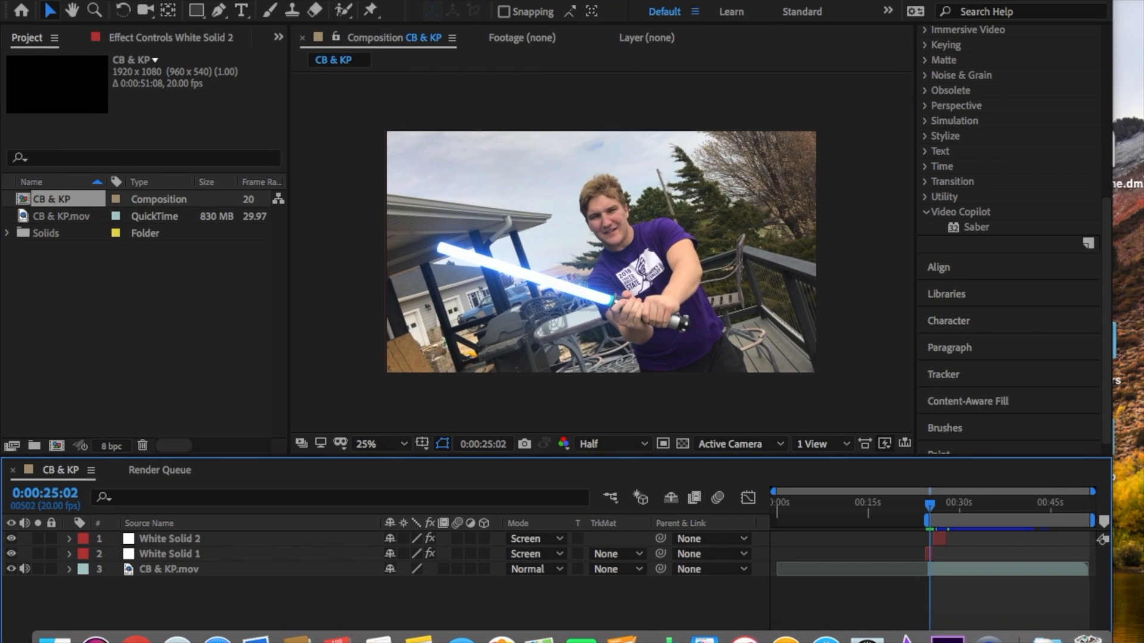
{"action": "mouse_move", "coordinate": [885, 227]}
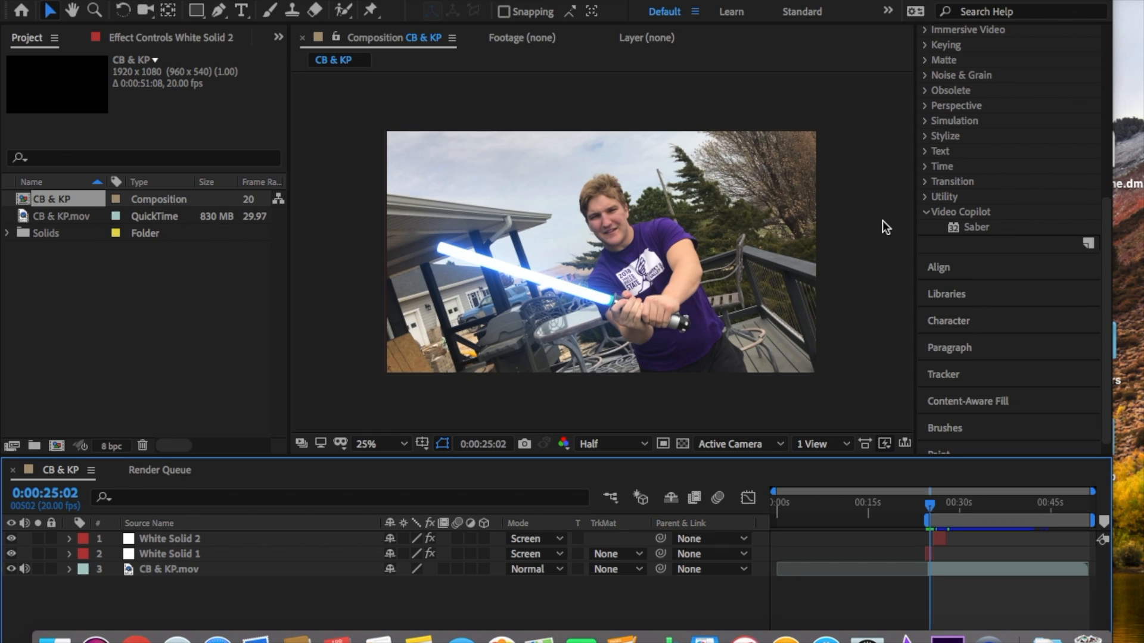
{"action": "mouse_move", "coordinate": [180, 543]}
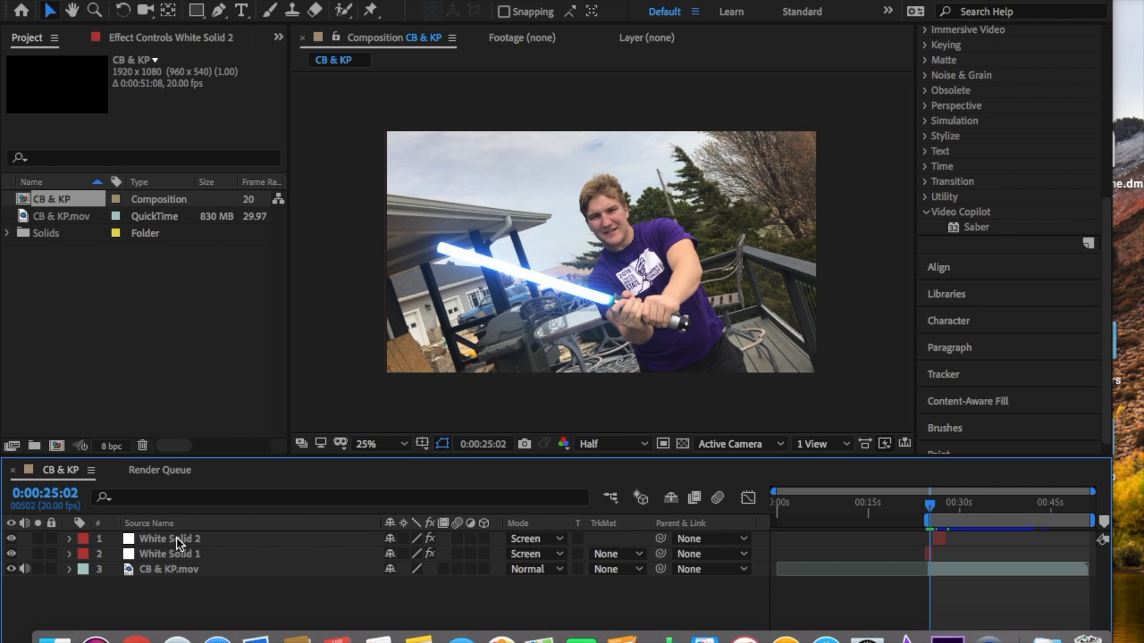
- Select White Solid 1 to show its Saber and blue Saber 2 effect controls
{"action": "left_click", "coordinate": [169, 554]}
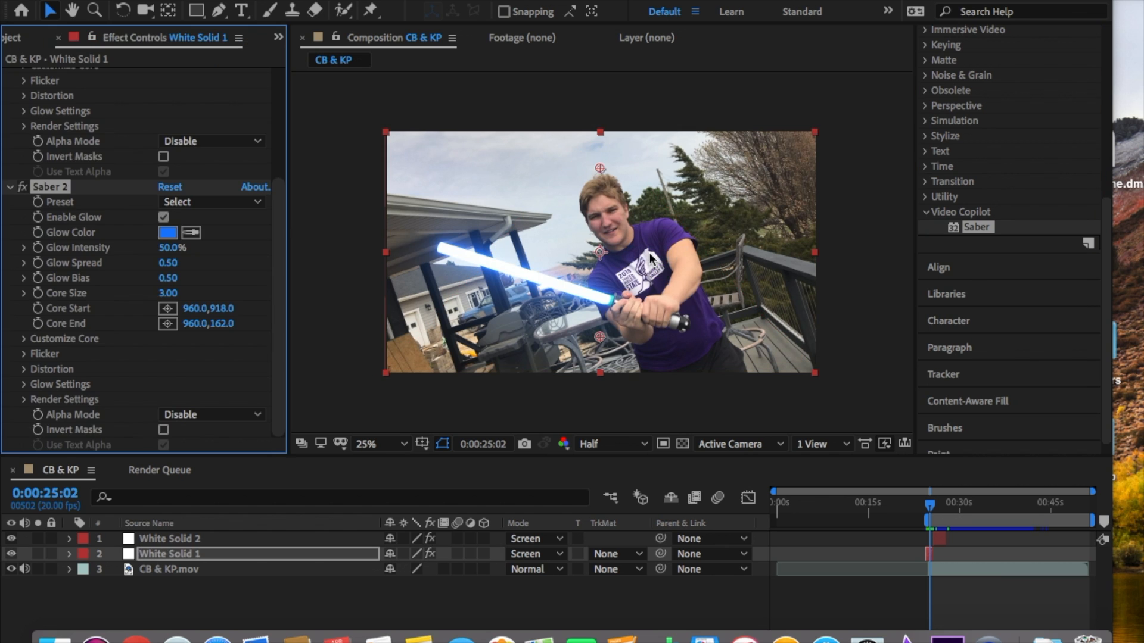